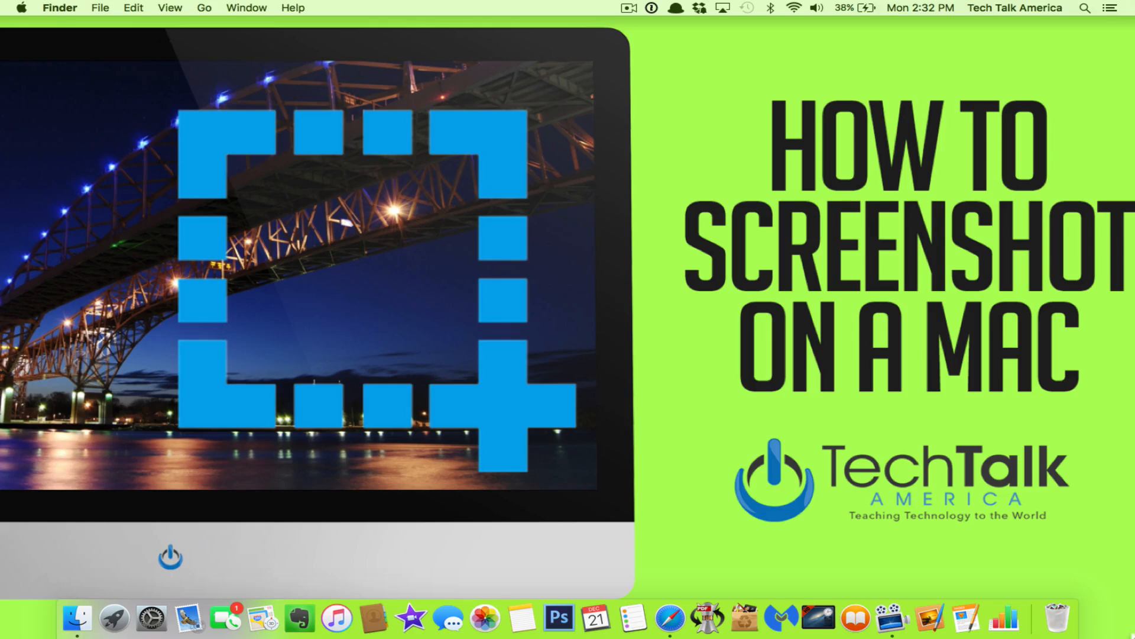
Step: Take a full-screen screenshot with Cmd+Shift+3 and Quick Look the new desktop file
key("cmd+shift+3")
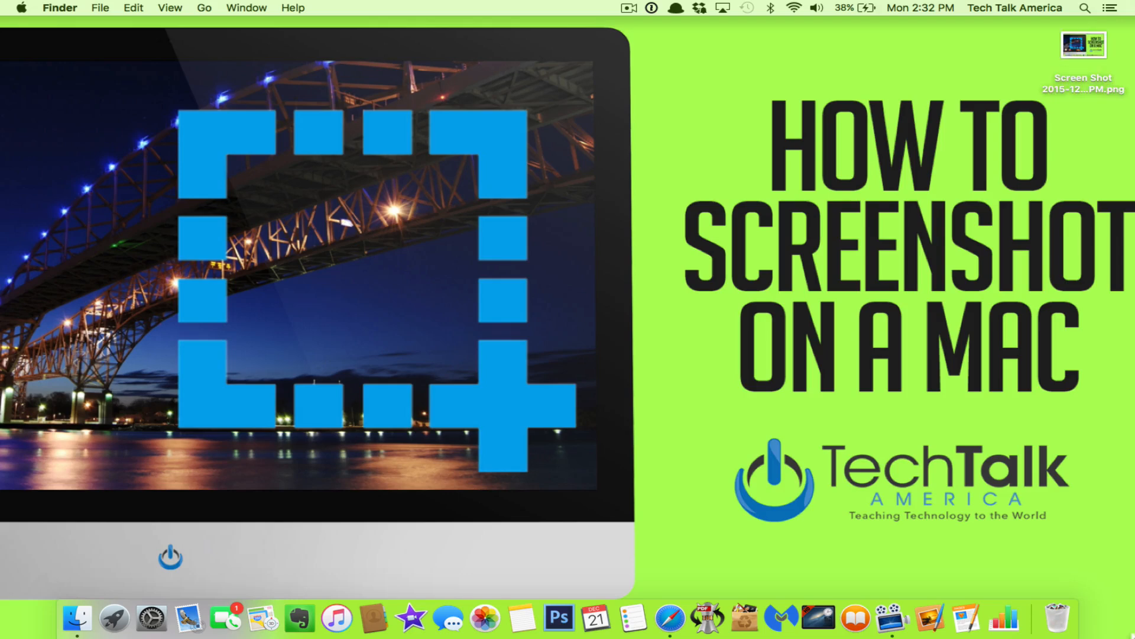
mouse_move(1093, 58)
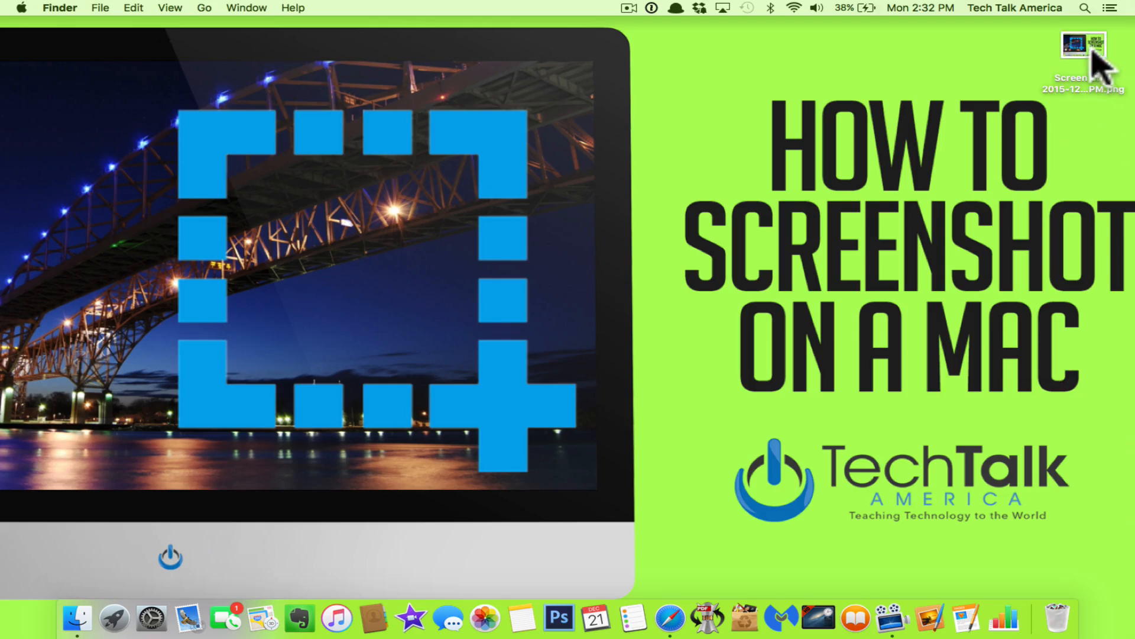
left_click(1082, 45)
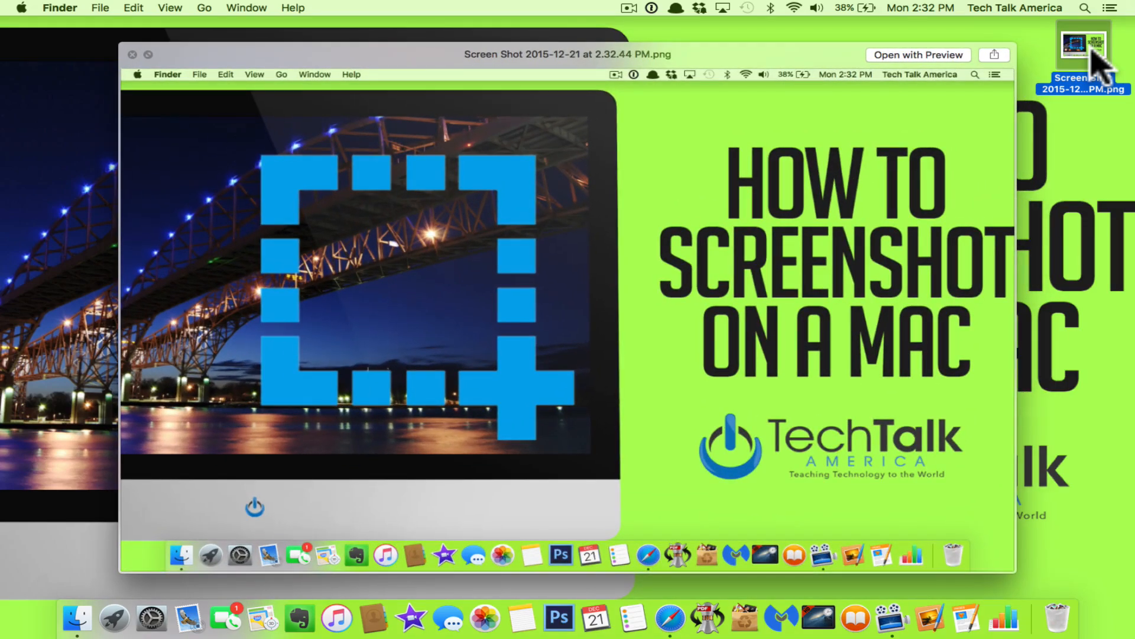
left_click(133, 55)
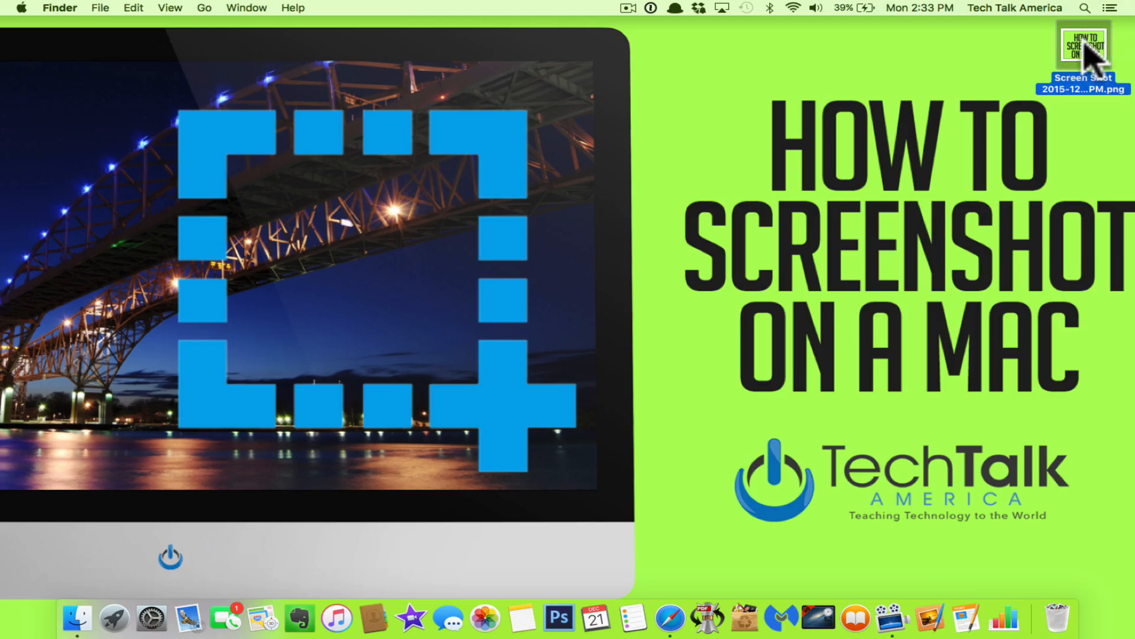
Step: Preview the title-area screenshot file from the desktop and close the preview
double_click(1081, 46)
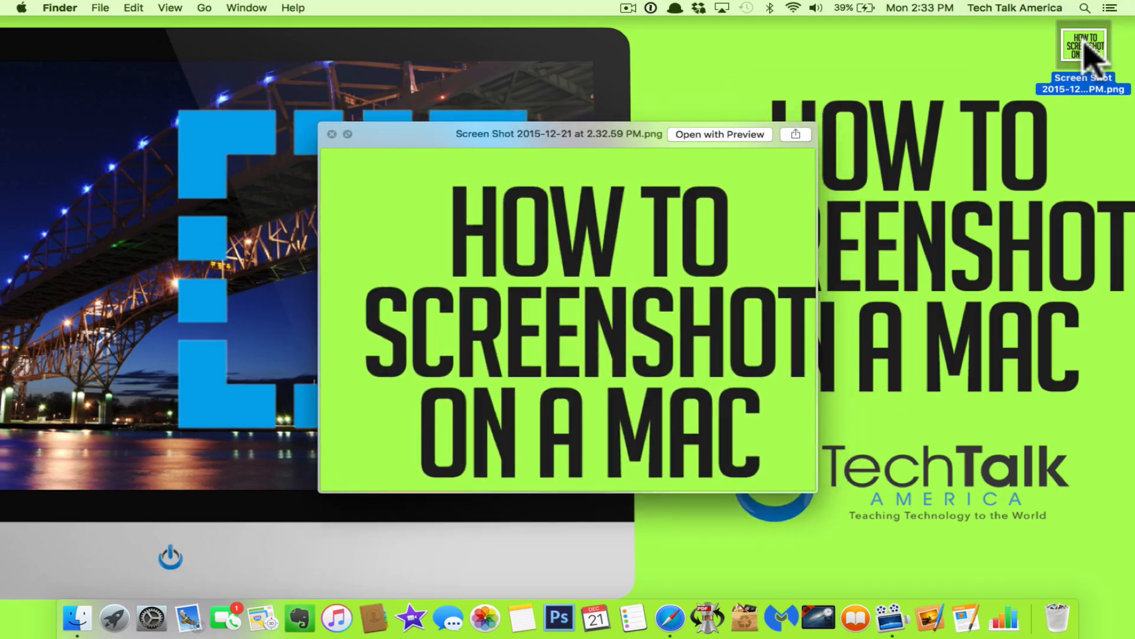
left_click(331, 135)
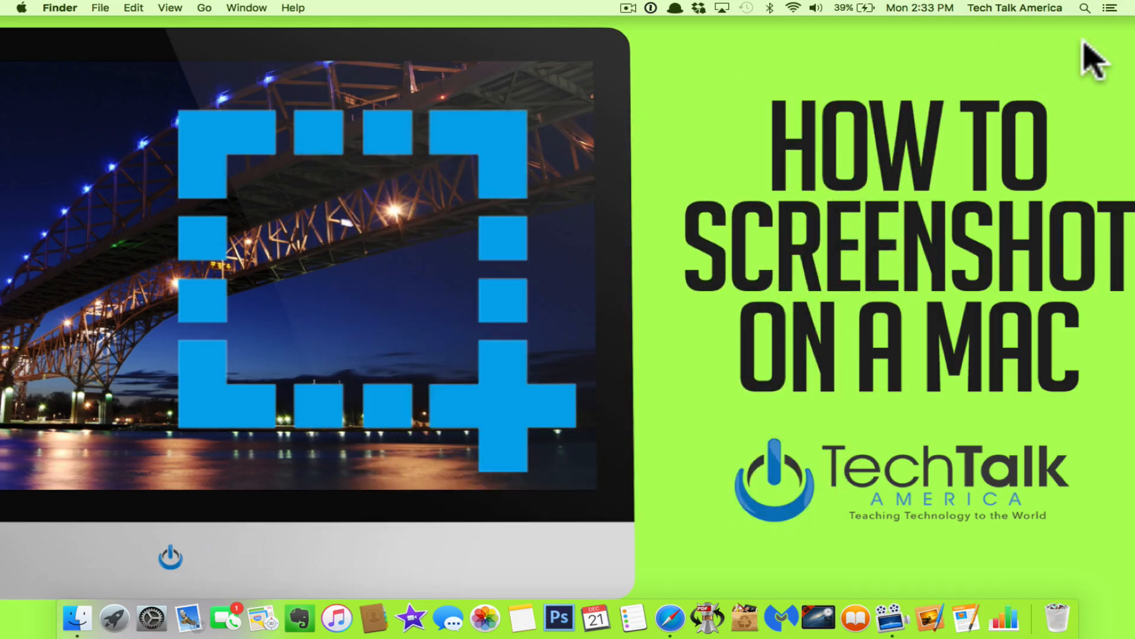
mouse_move(726, 166)
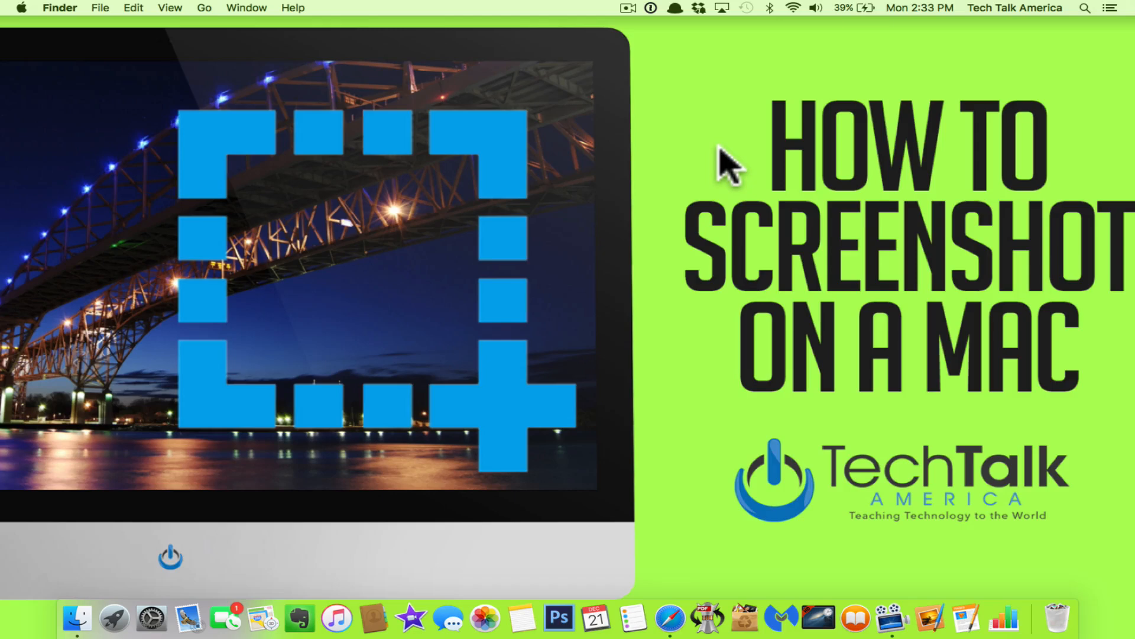
mouse_move(679, 462)
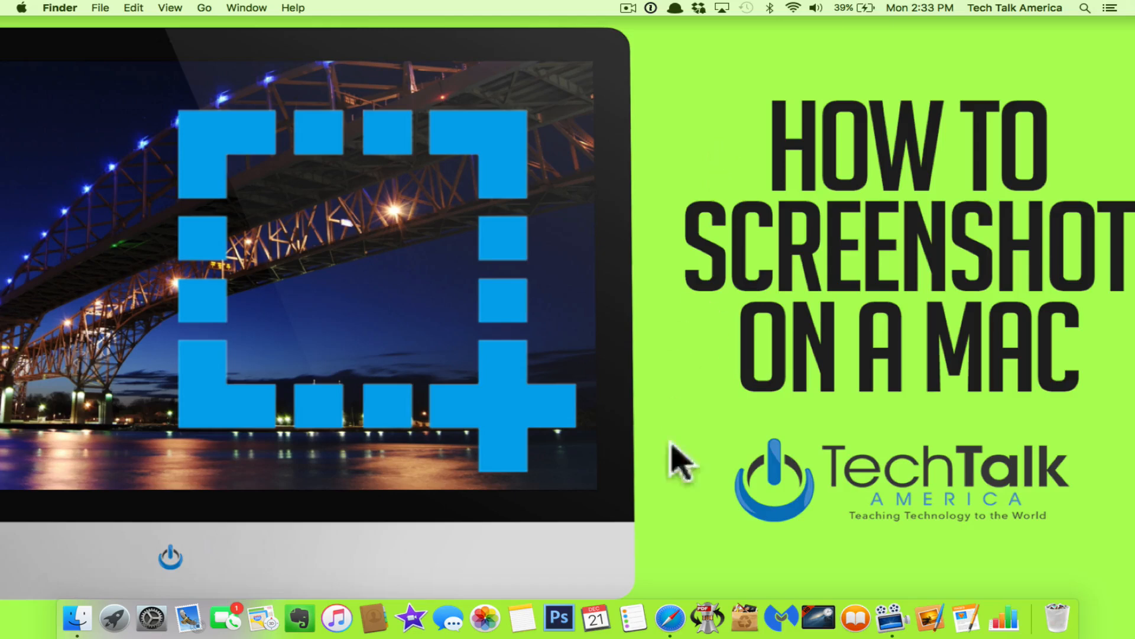
Step: Capture the Safari Google window as a screenshot and view the new desktop file
left_click(667, 617)
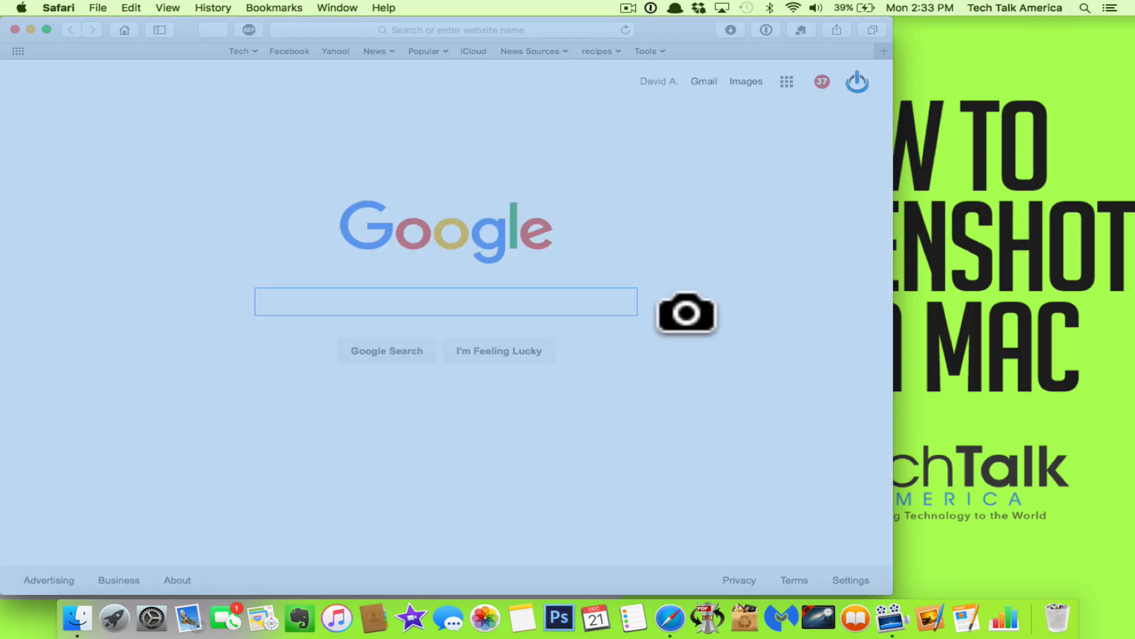
mouse_move(557, 328)
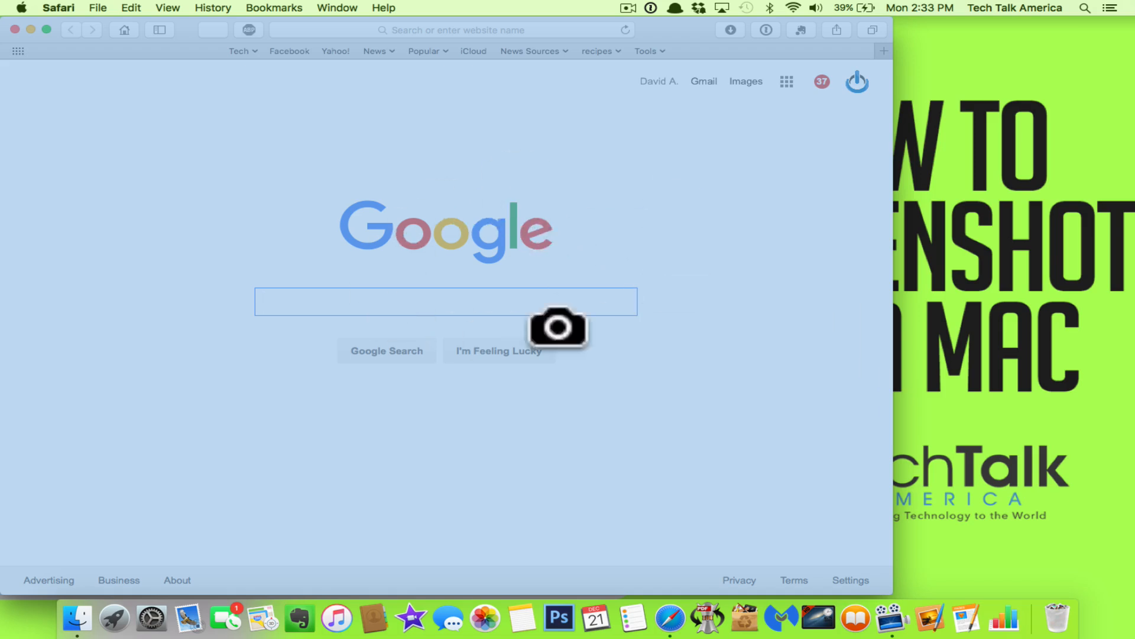
mouse_move(672, 233)
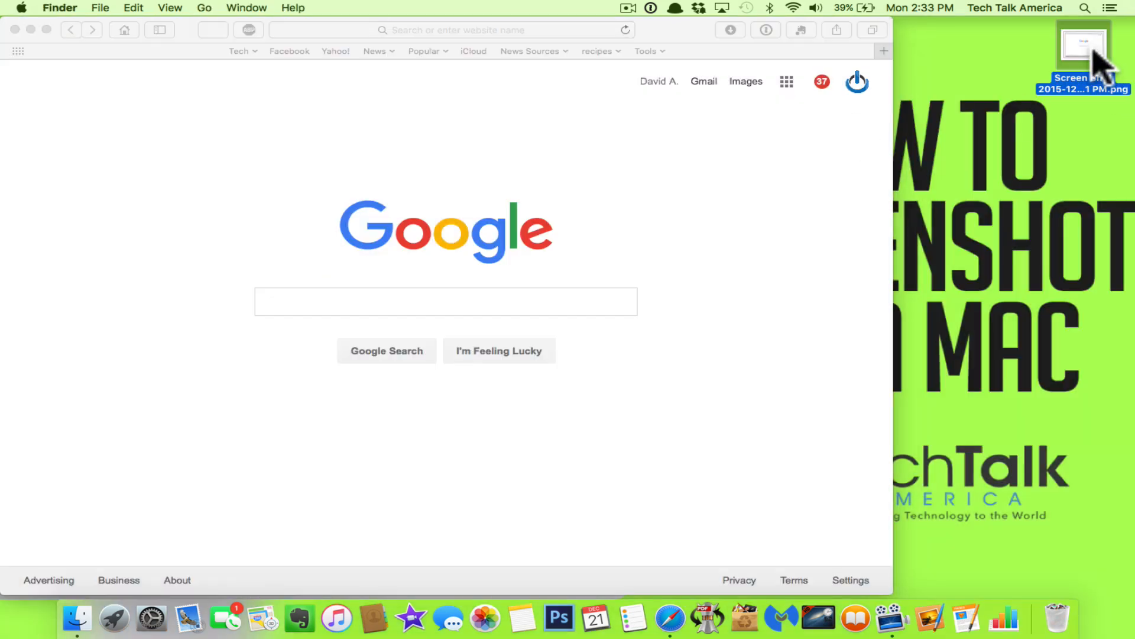
double_click(1083, 47)
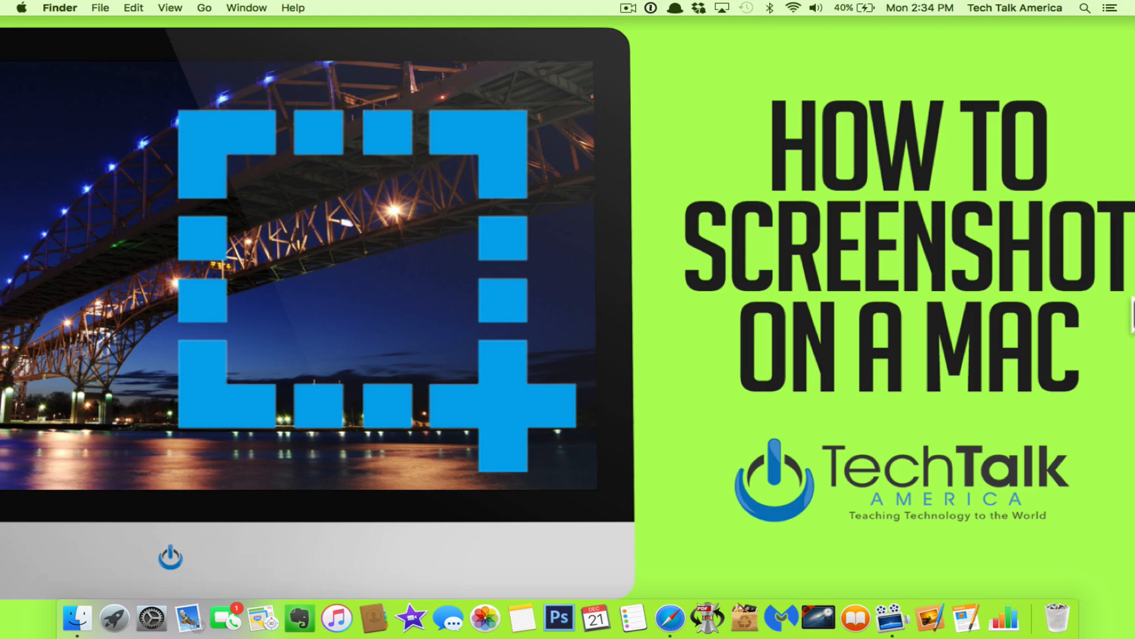
mouse_move(195, 521)
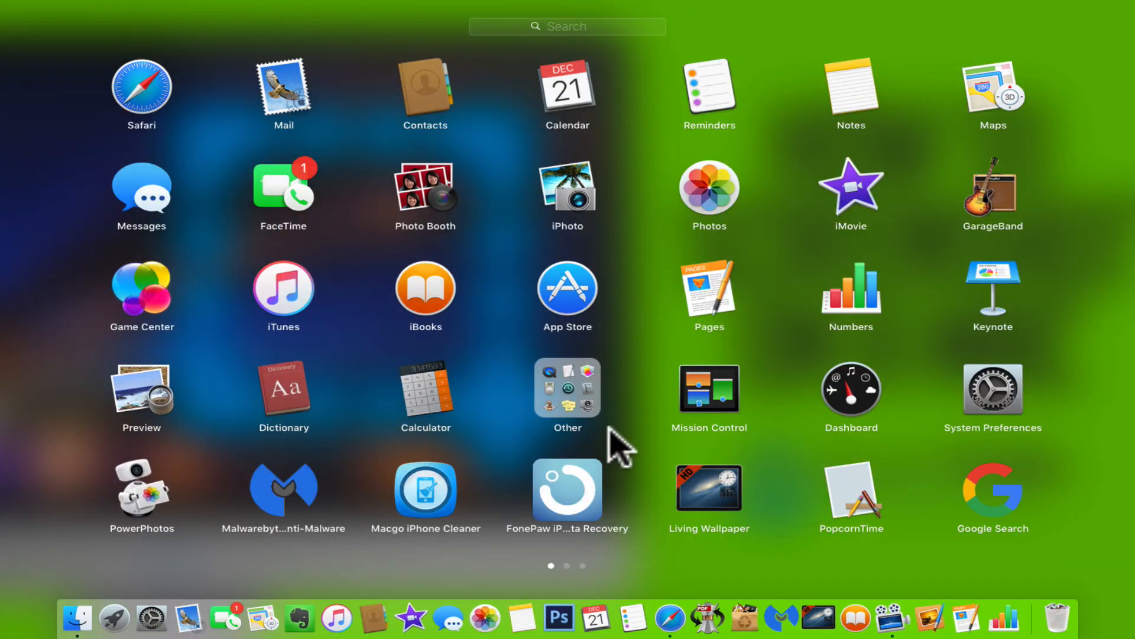
mouse_move(618, 369)
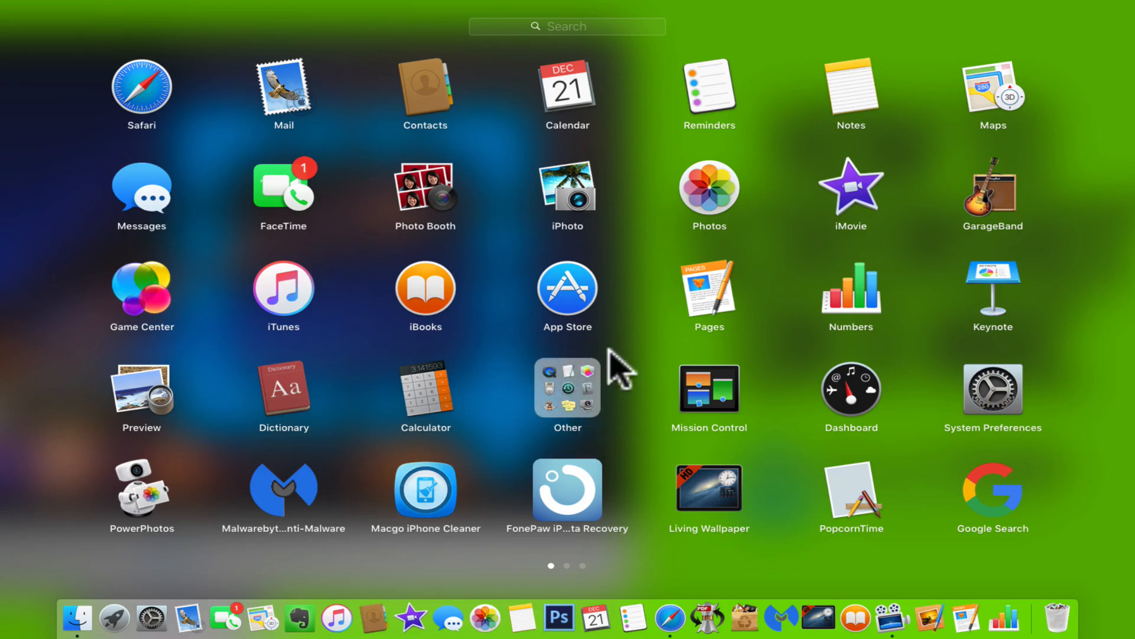
Step: Show the Other apps folder in Launchpad to reach QuickTime Player
left_click(566, 388)
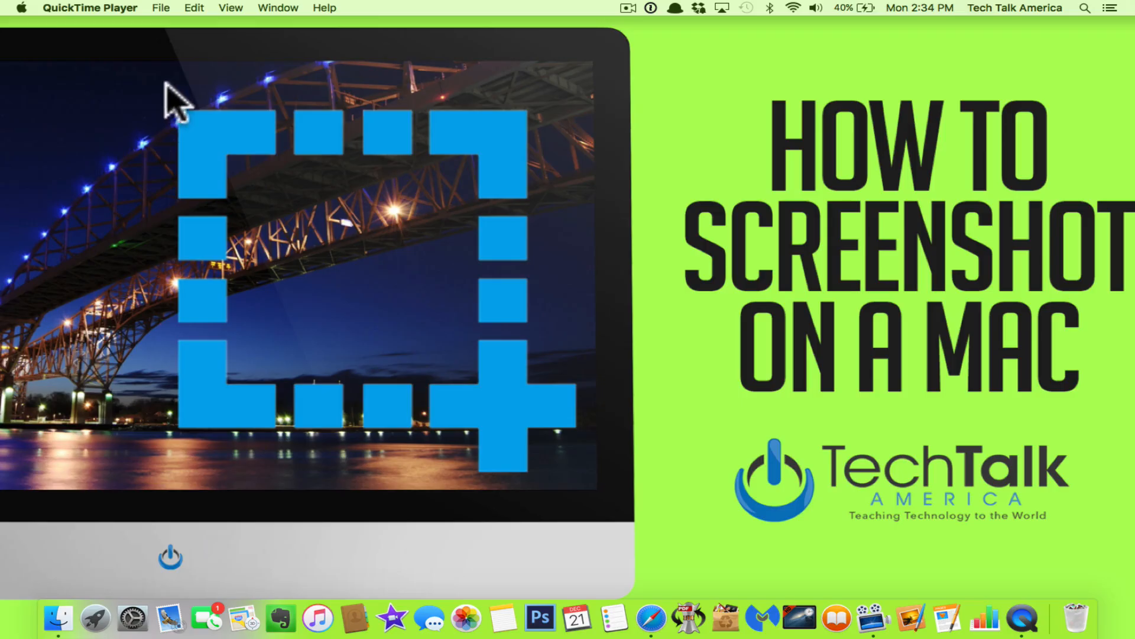
Step: Start a New Screen Recording of the whole screen from the File menu, then stop it
left_click(160, 8)
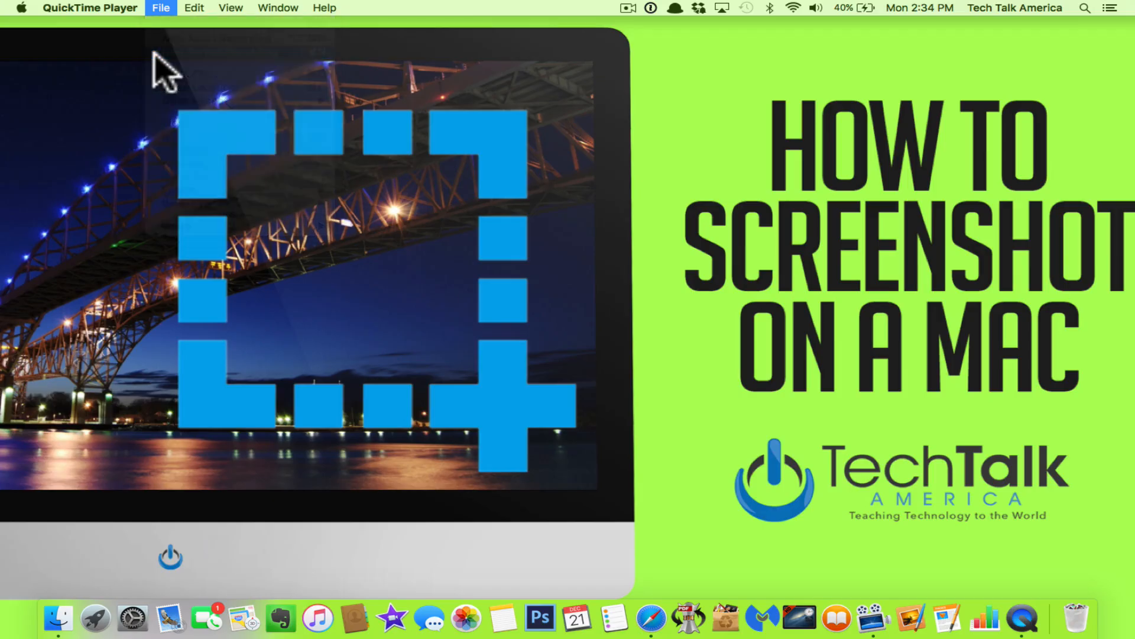
left_click(160, 8)
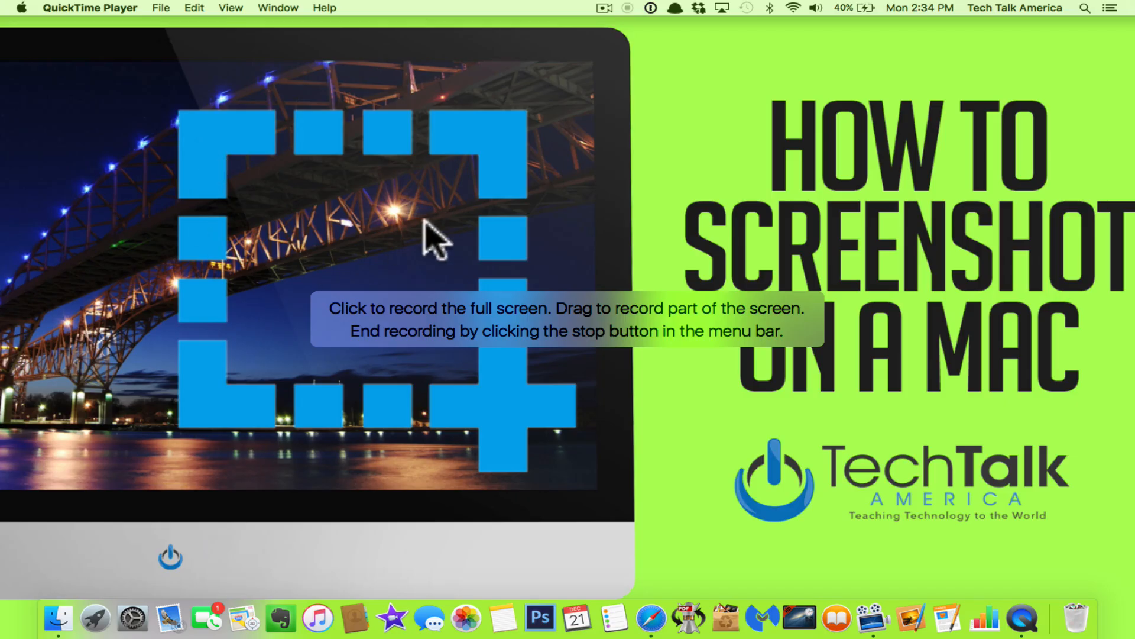
mouse_move(515, 242)
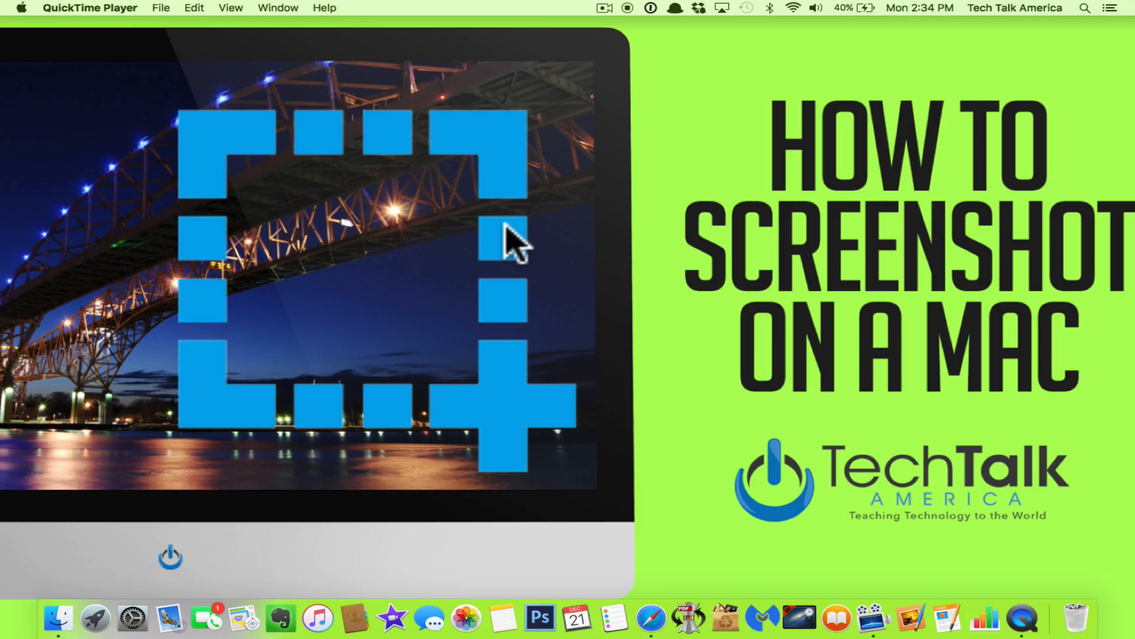
mouse_move(641, 81)
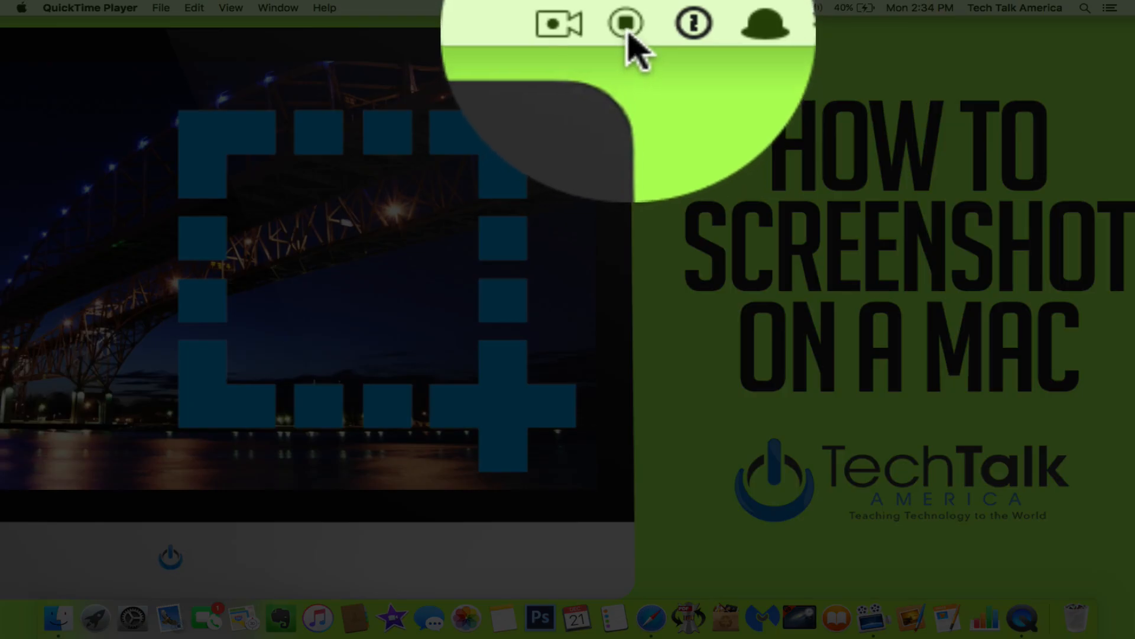
left_click(625, 22)
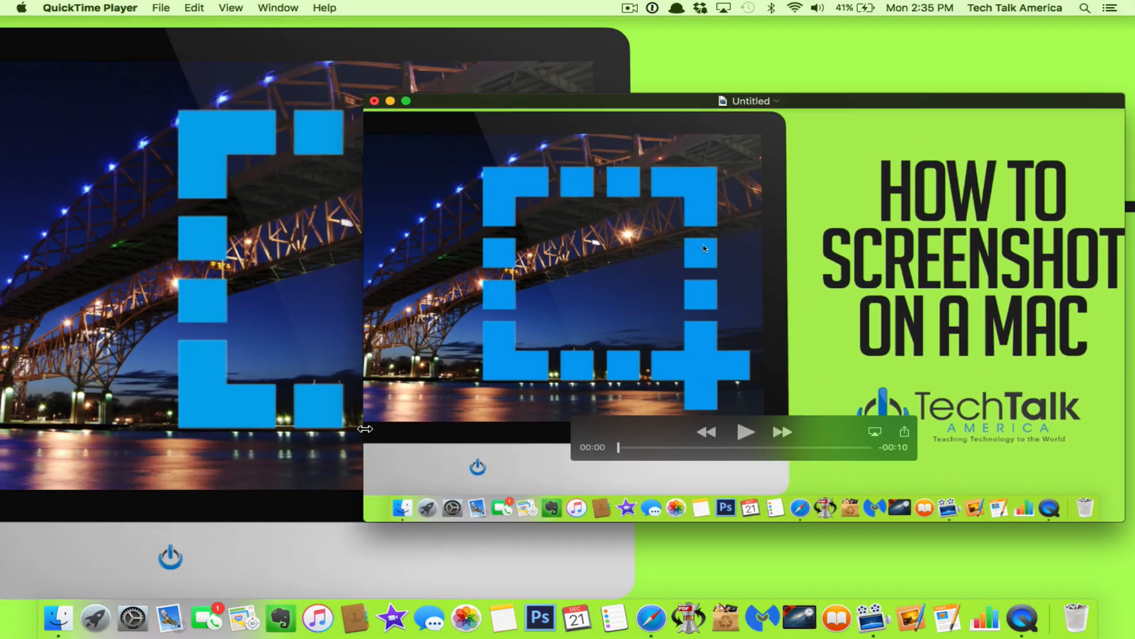
Step: Play and pause the Untitled recording, then close it choosing Don't Save
left_click(745, 432)
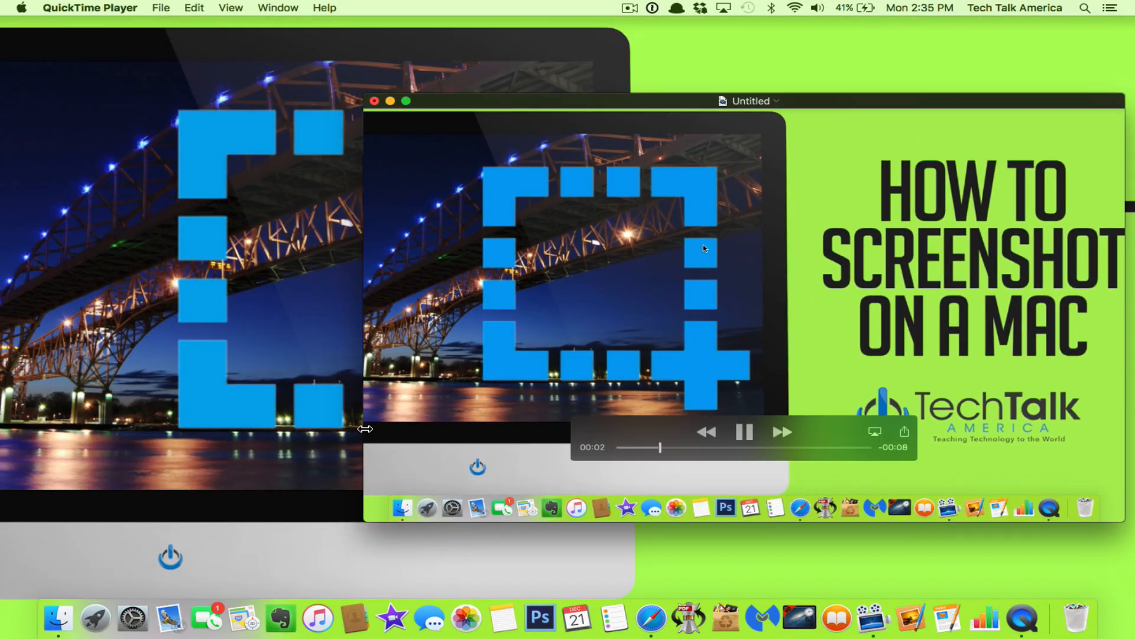
left_click(745, 432)
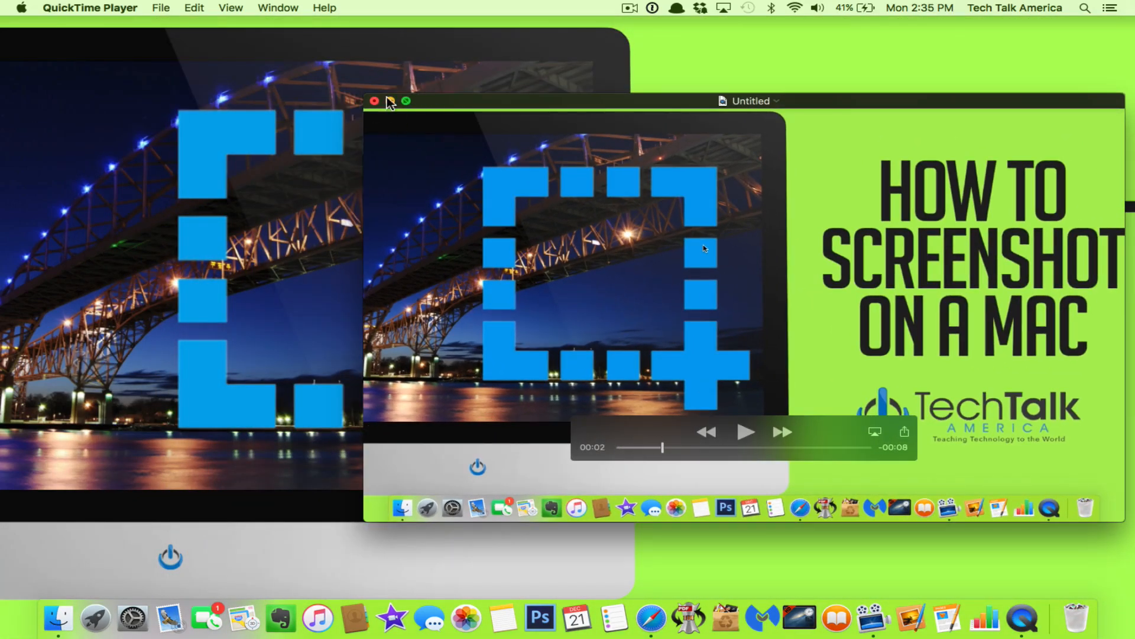
left_click(373, 100)
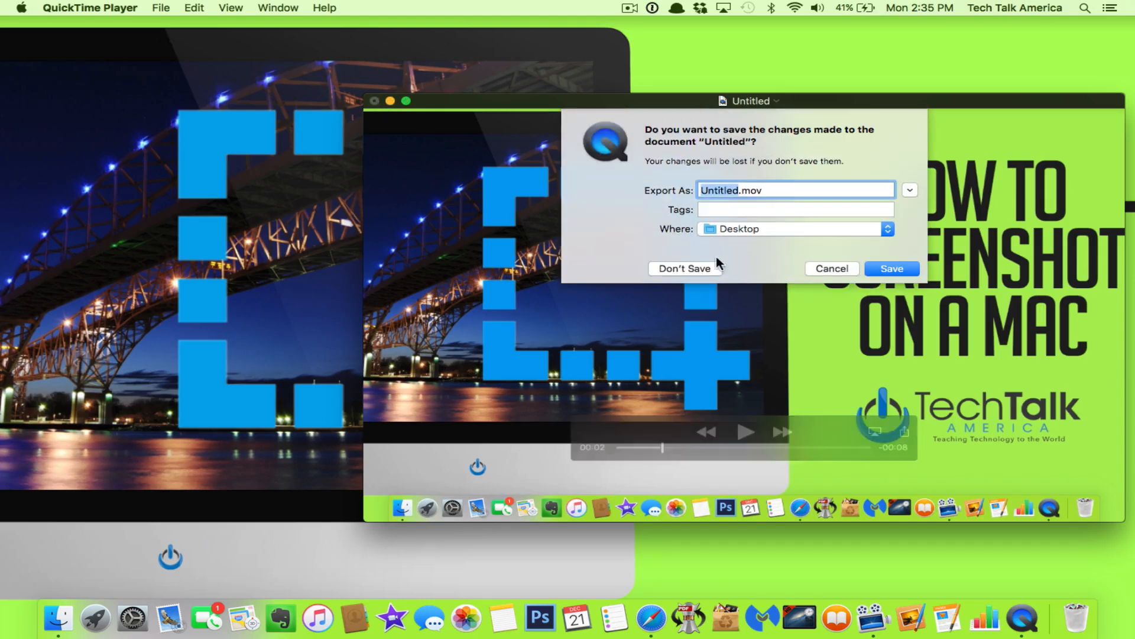
left_click(684, 268)
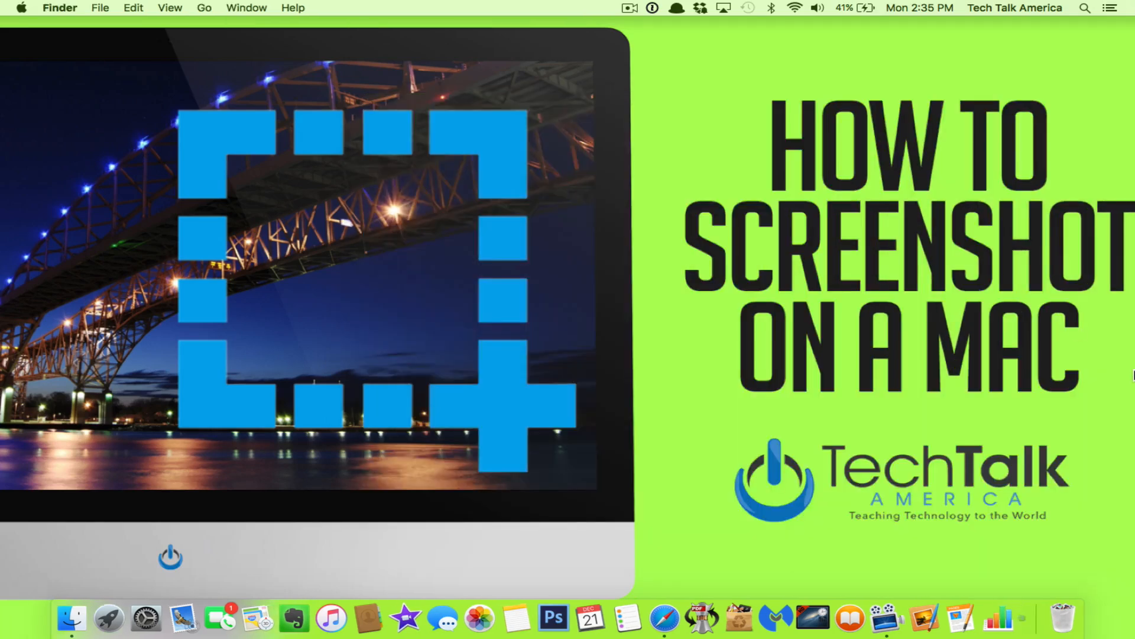